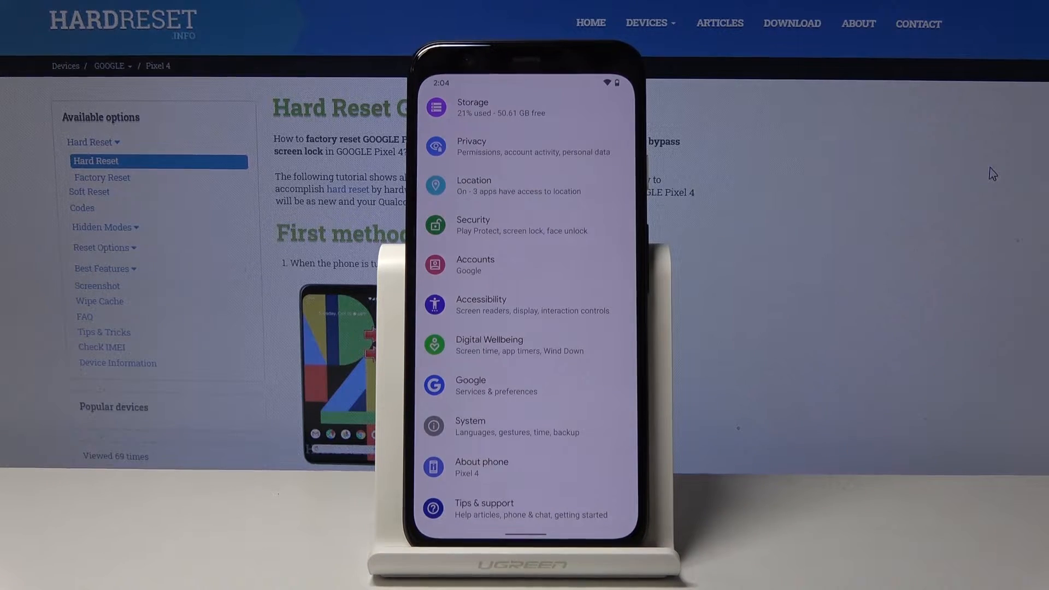
# - Go to System > Languages & input > Languages, showing only English (United States)
pyautogui.click(470, 426)
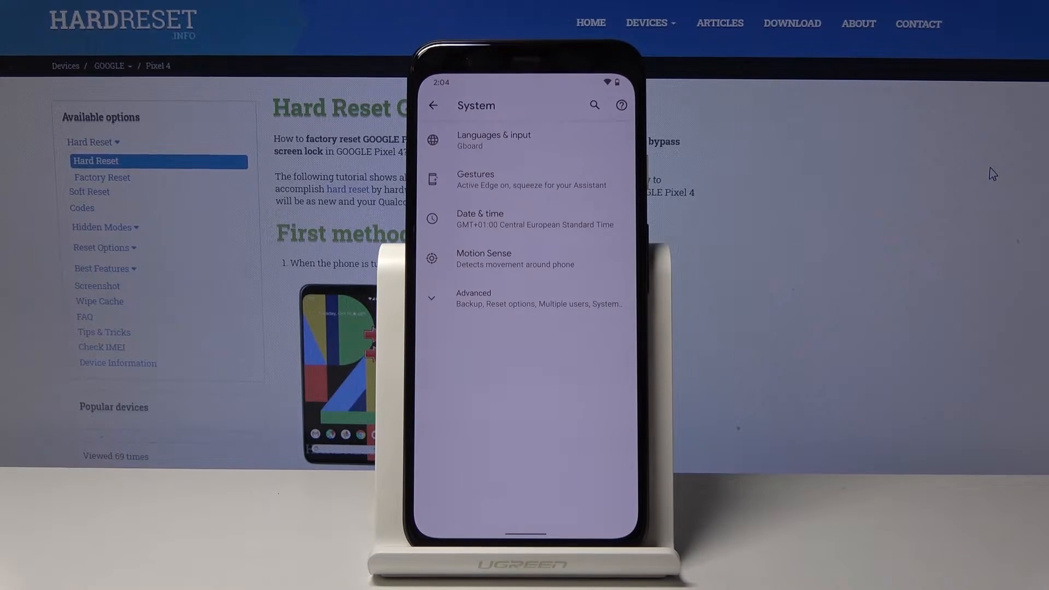
pyautogui.click(494, 140)
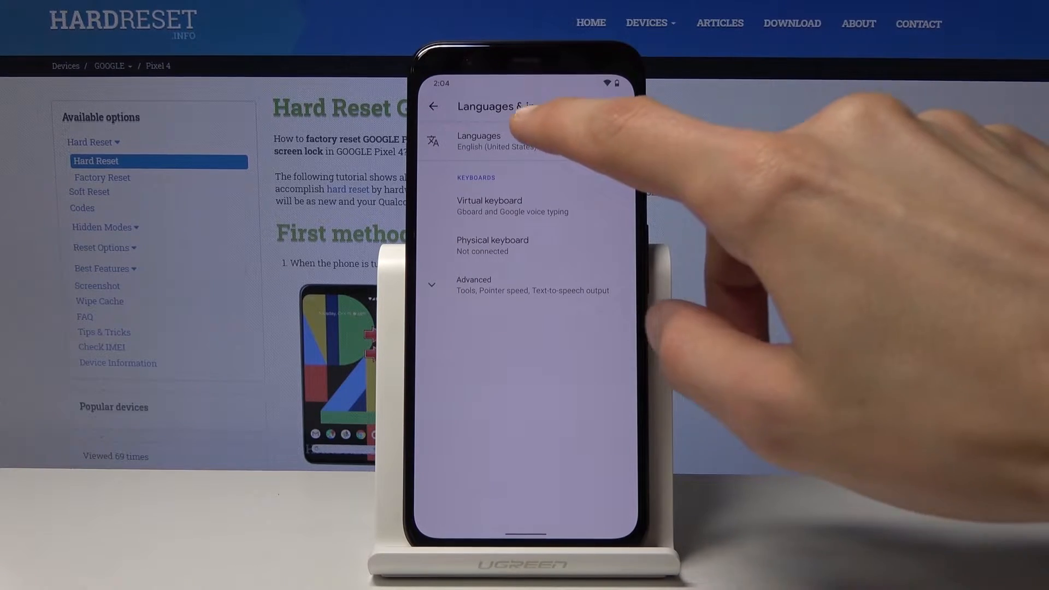
pyautogui.click(479, 141)
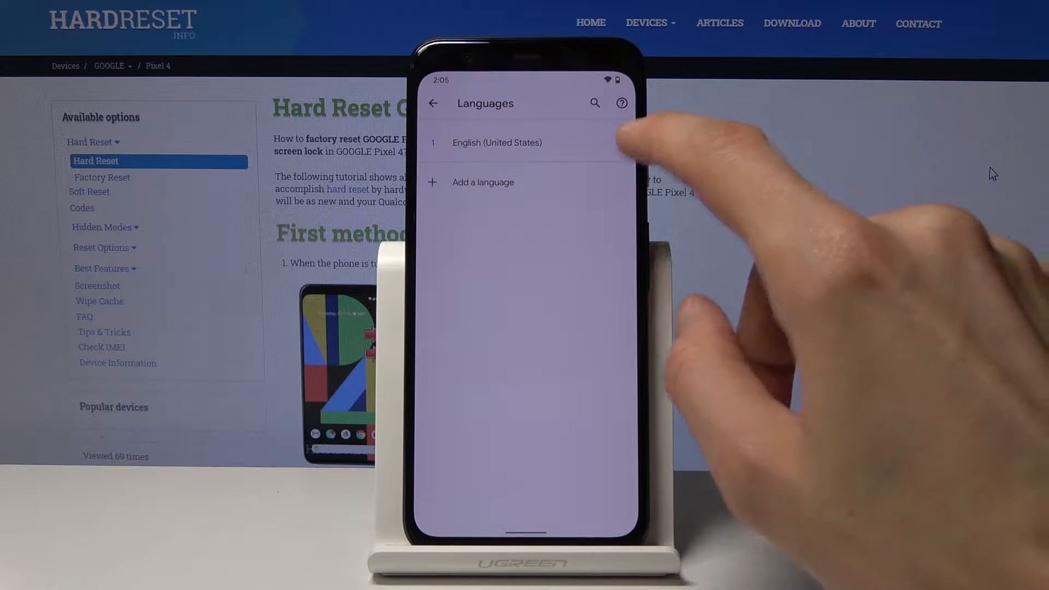
# - Add Čeština (Czech) as a second device language
pyautogui.click(483, 181)
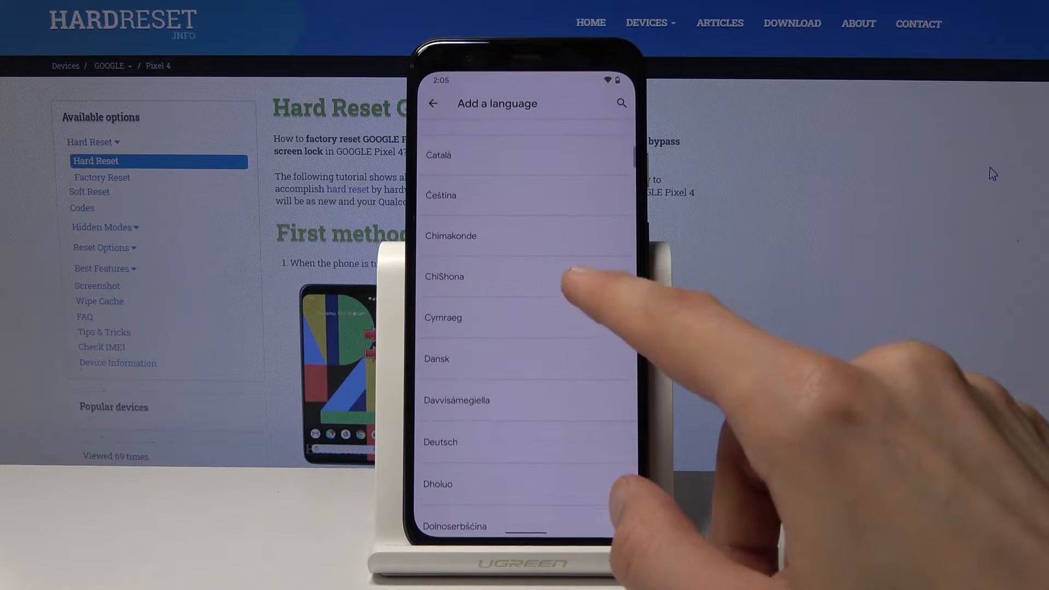
pyautogui.click(440, 194)
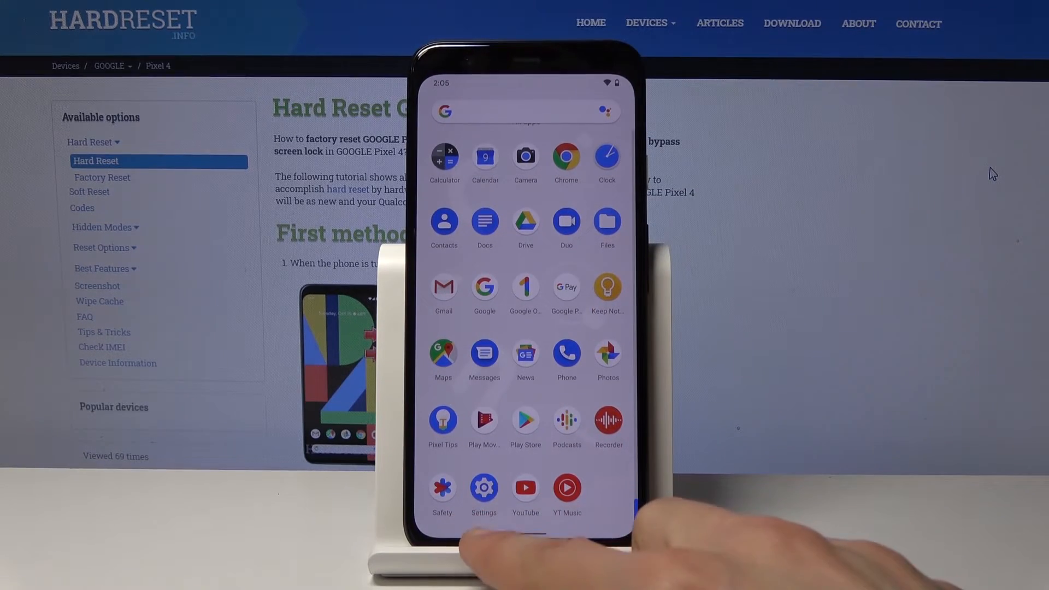
# - Relaunch Settings and confirm Languages & input lists English (United States) and Czech (Czechia)
pyautogui.click(483, 486)
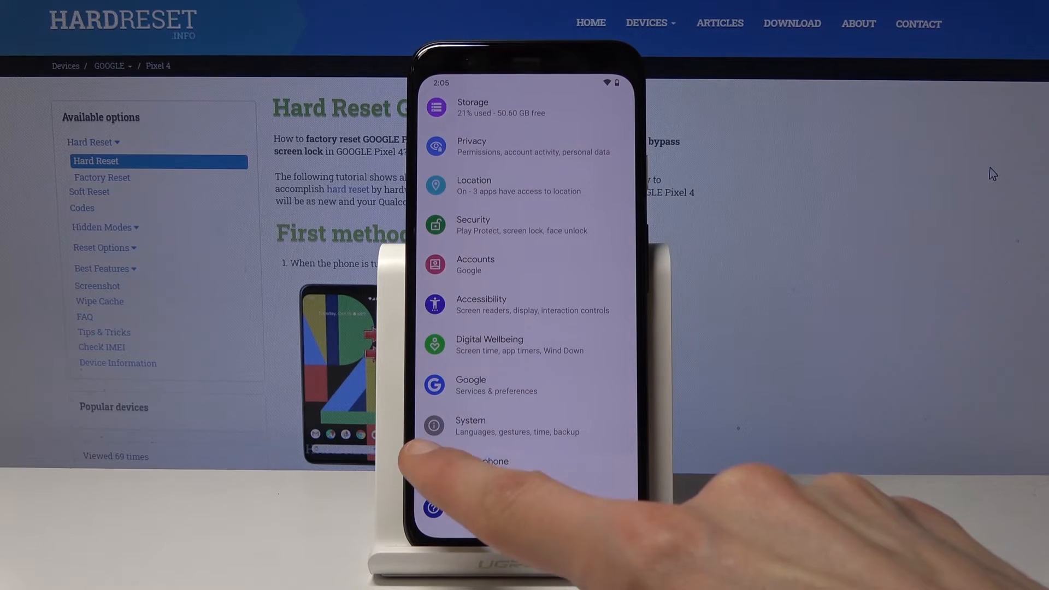
pyautogui.click(470, 426)
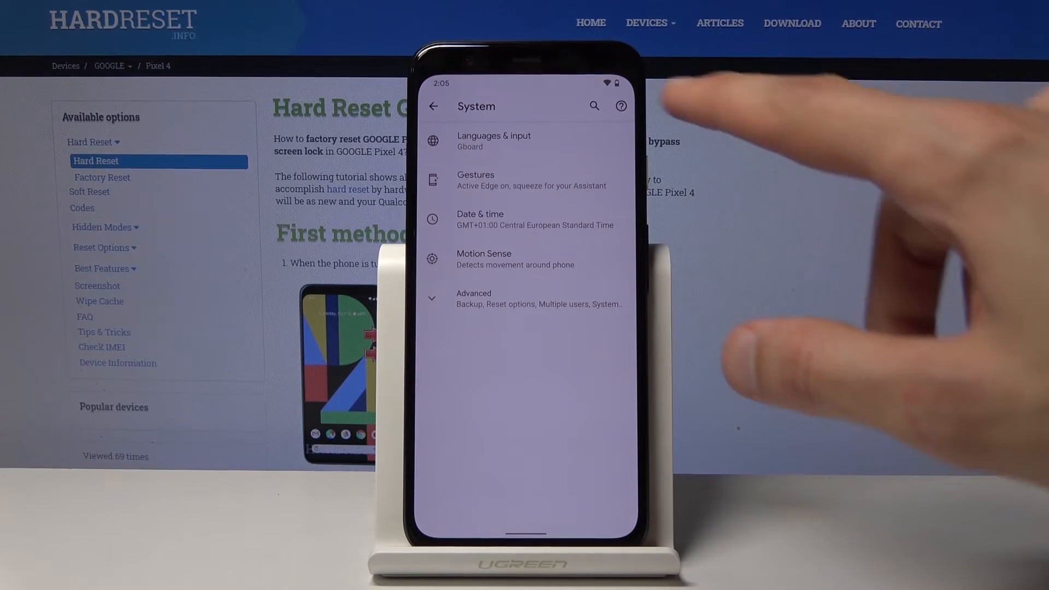
pyautogui.click(494, 140)
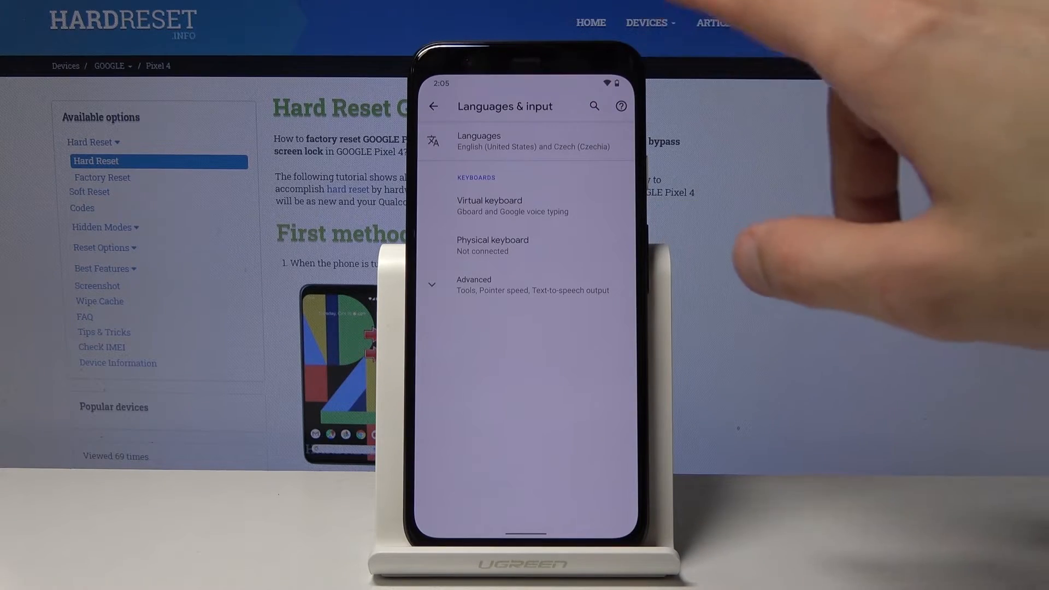